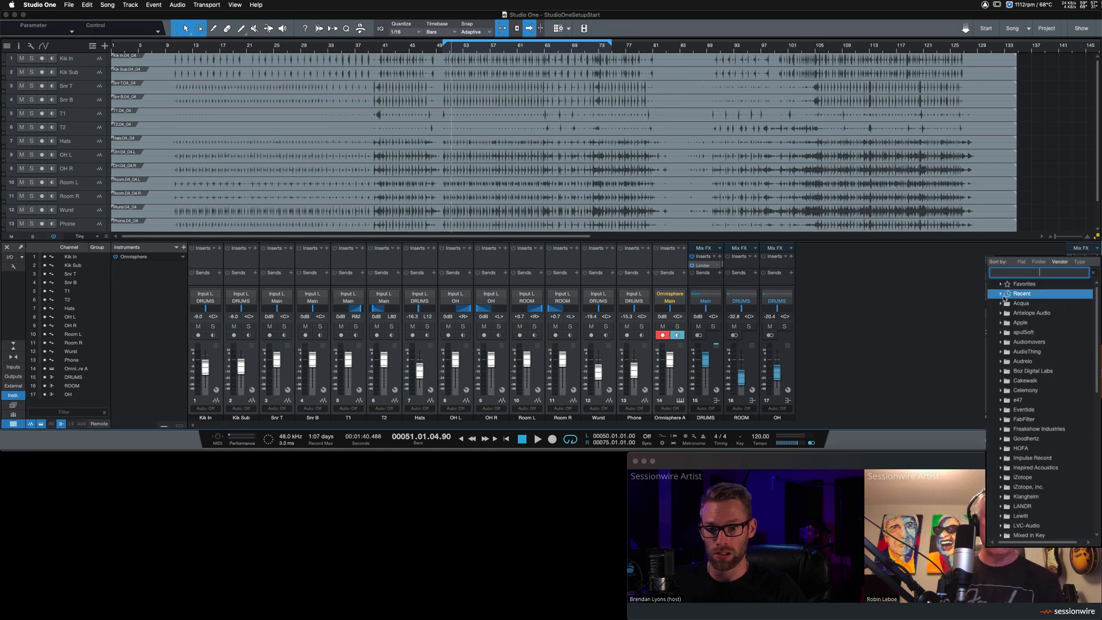
Step: Insert the Sessionwire Send effect on the Main output bus after the Limiter
scroll(down, 3)
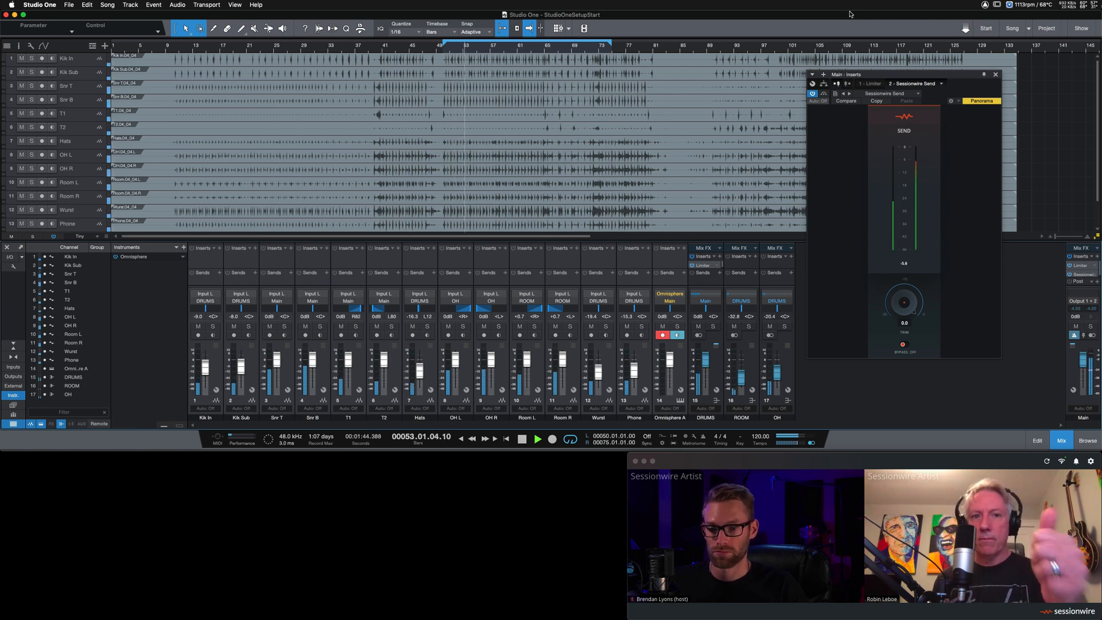
Step: Stop song playback and bring up Sessionwire's General settings with the talkback auto-mute option
click(538, 438)
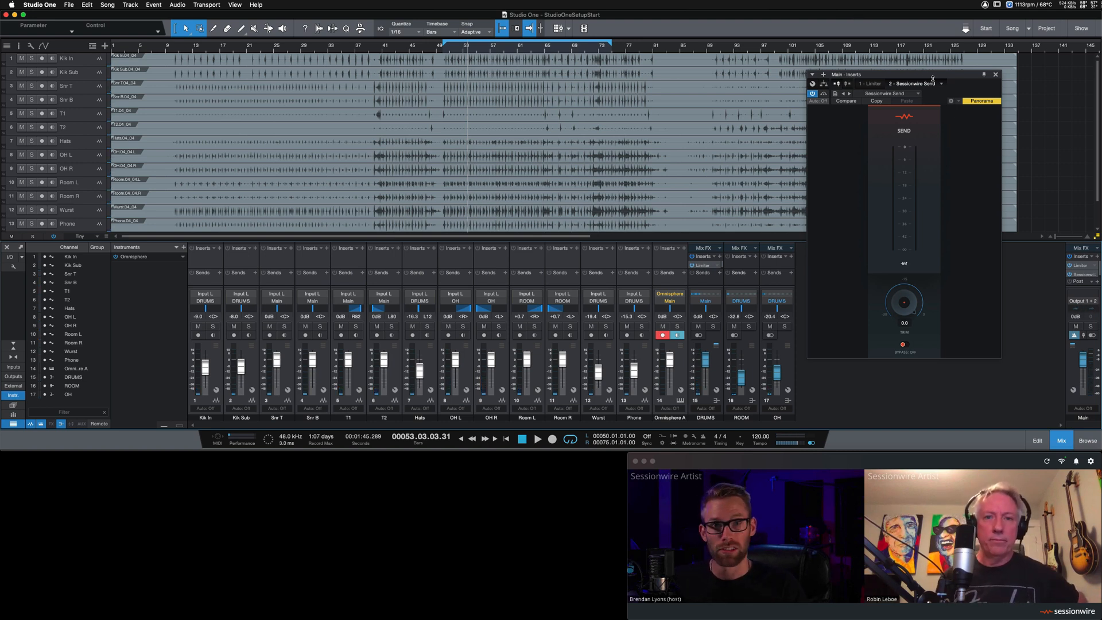
click(1090, 462)
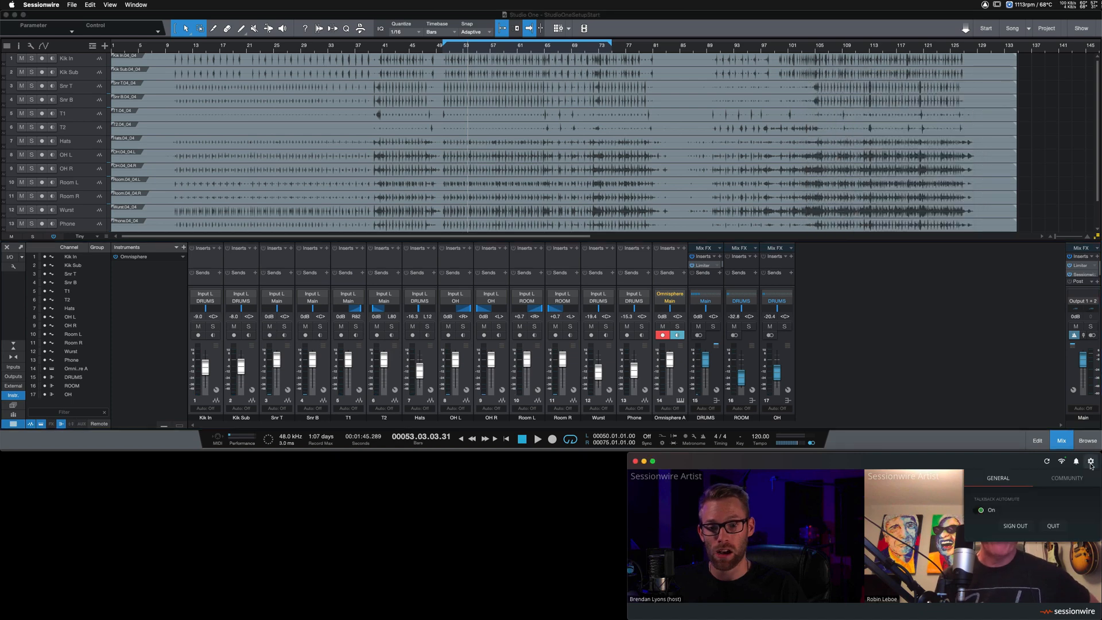